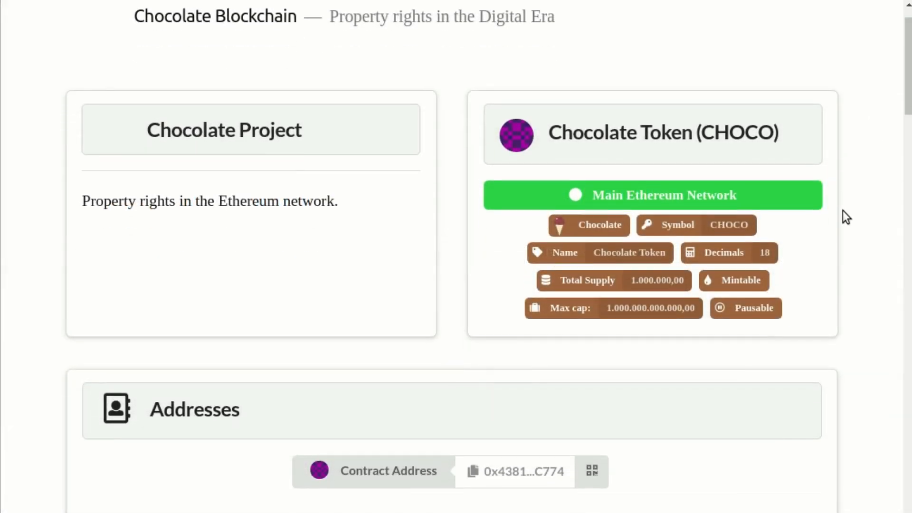
Scroll the Chocolate Token page down to its Block Explorer section.
scroll("down", 3)
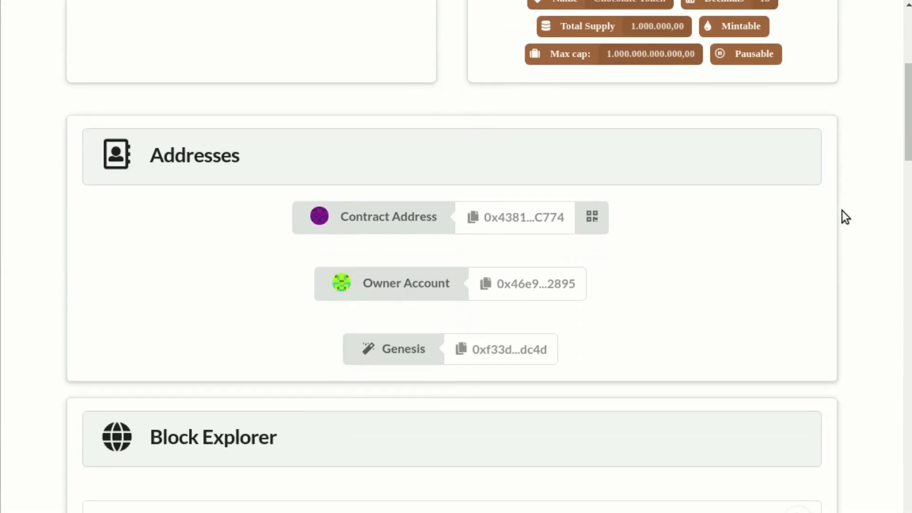
scroll("down", 3)
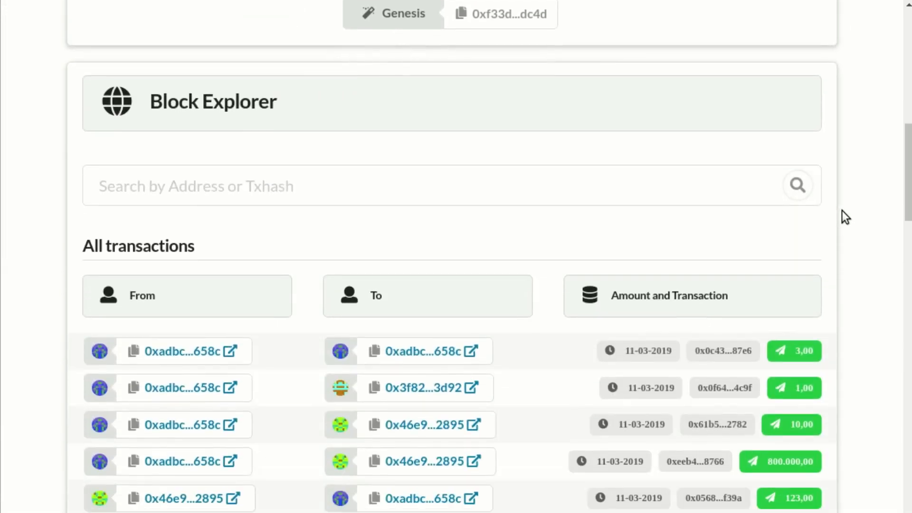
scroll("down", 3)
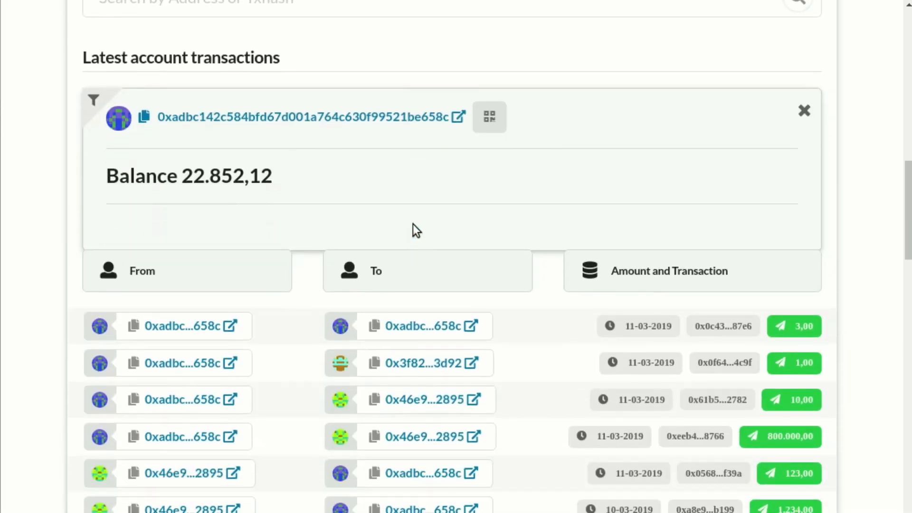
mouse_move(290, 171)
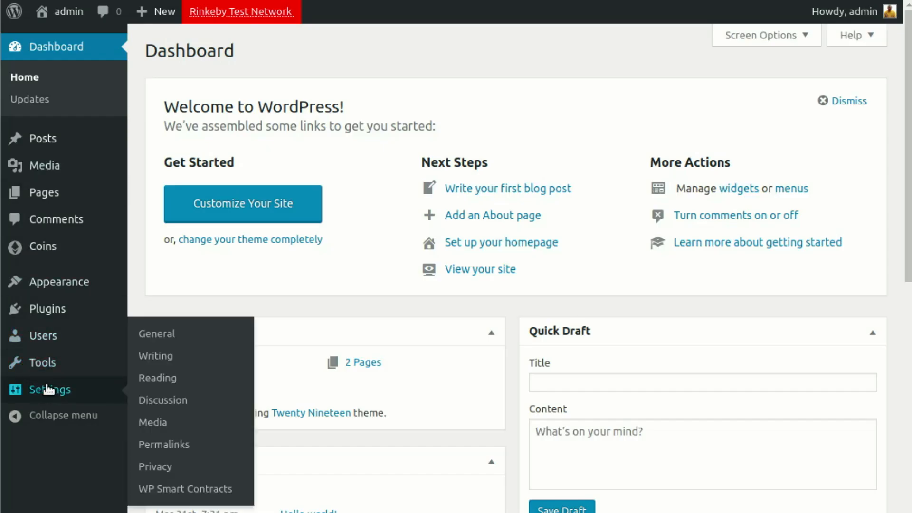
mouse_move(185, 489)
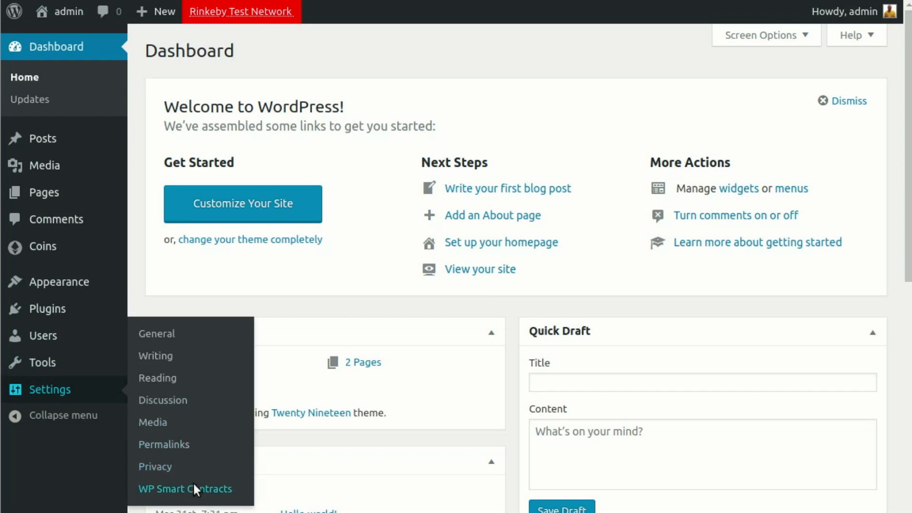
Go to the WP Smart Contracts settings page from the admin sidebar.
left_click(186, 488)
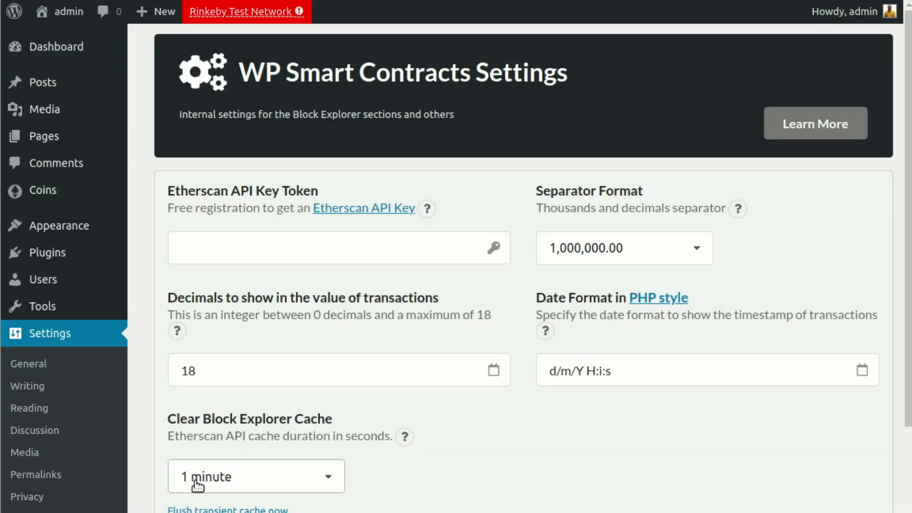
mouse_move(363, 209)
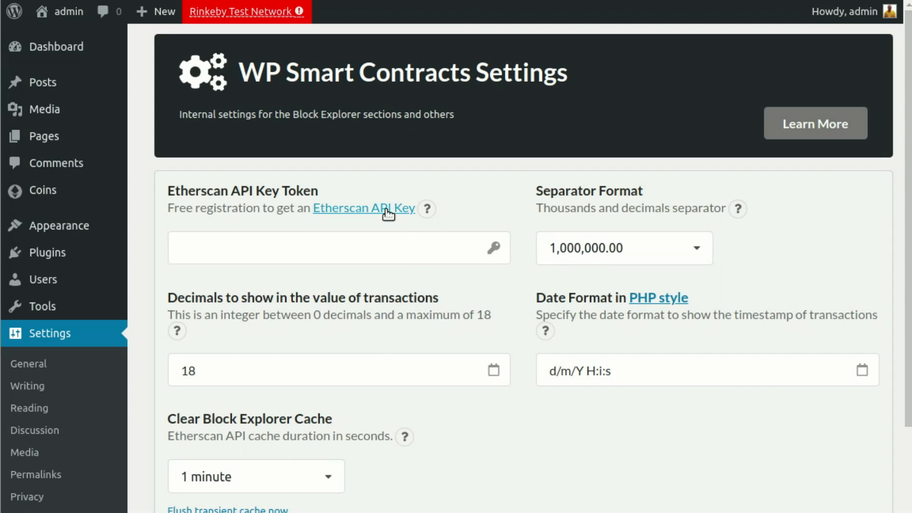
Follow the Etherscan API Key link and reach the Etherscan account login.
left_click(361, 208)
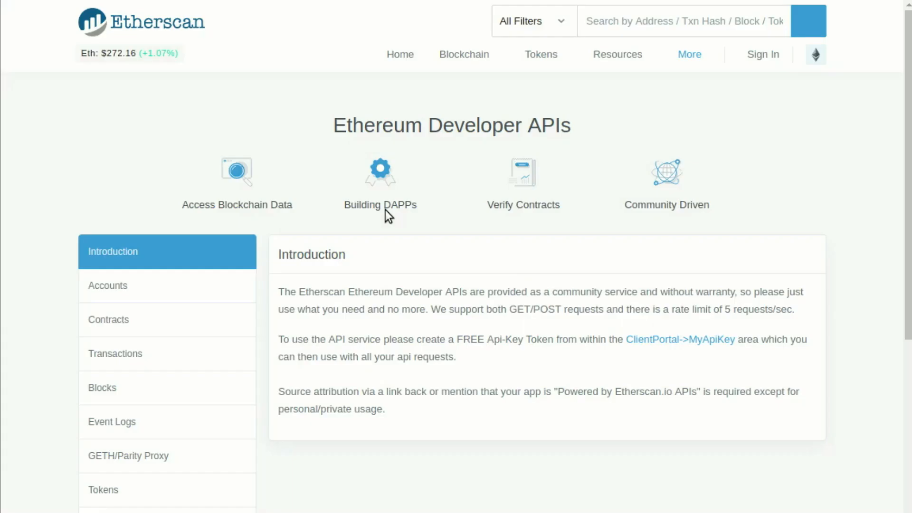
mouse_move(736, 110)
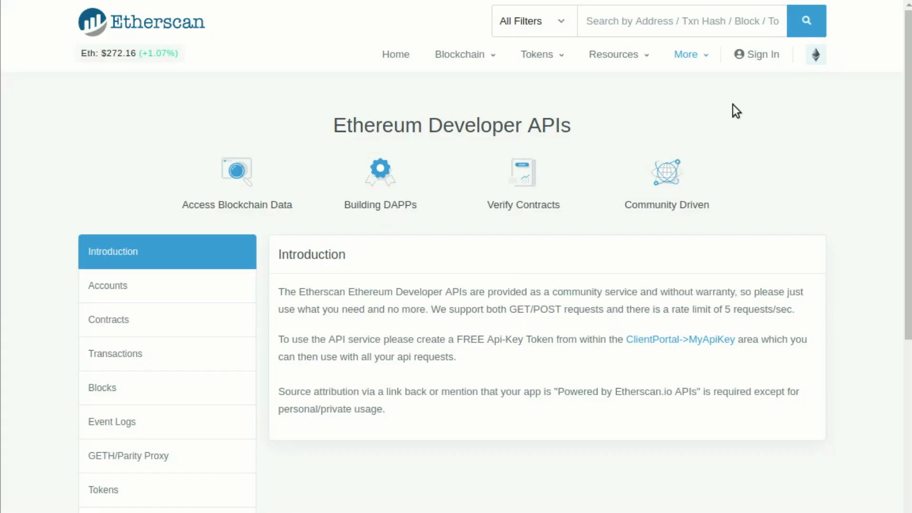
mouse_move(756, 85)
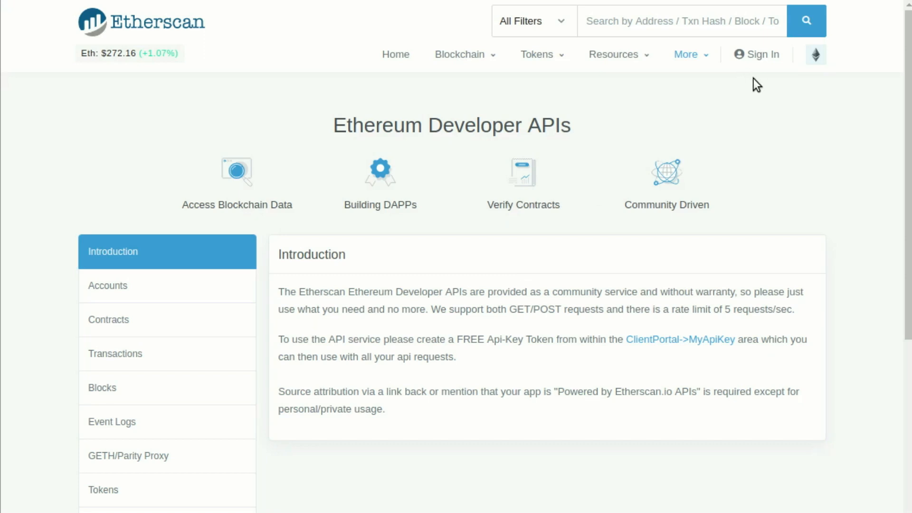
mouse_move(763, 54)
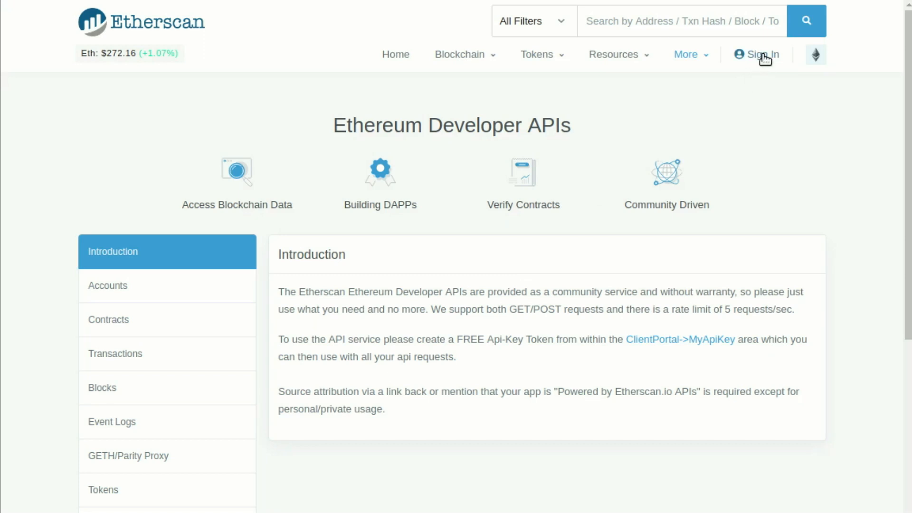
left_click(761, 54)
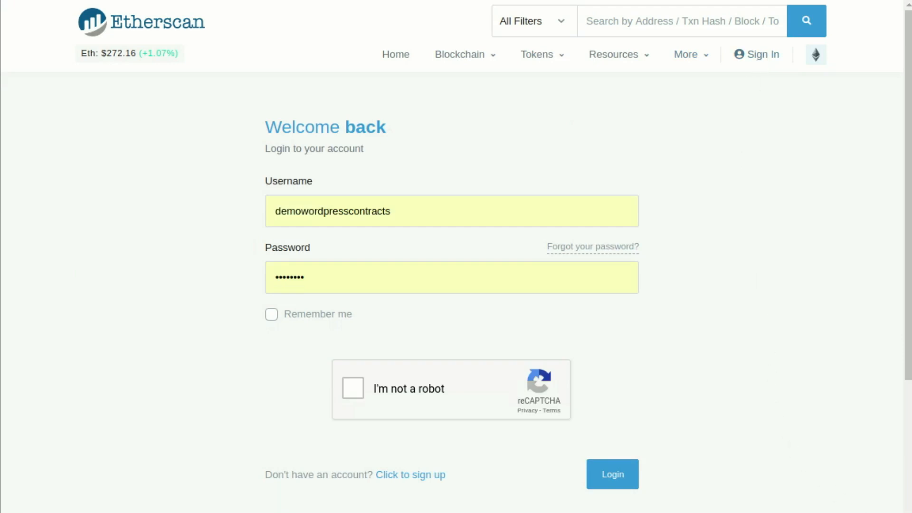
Pass the reCAPTCHA check and log in to the Etherscan account.
left_click(352, 387)
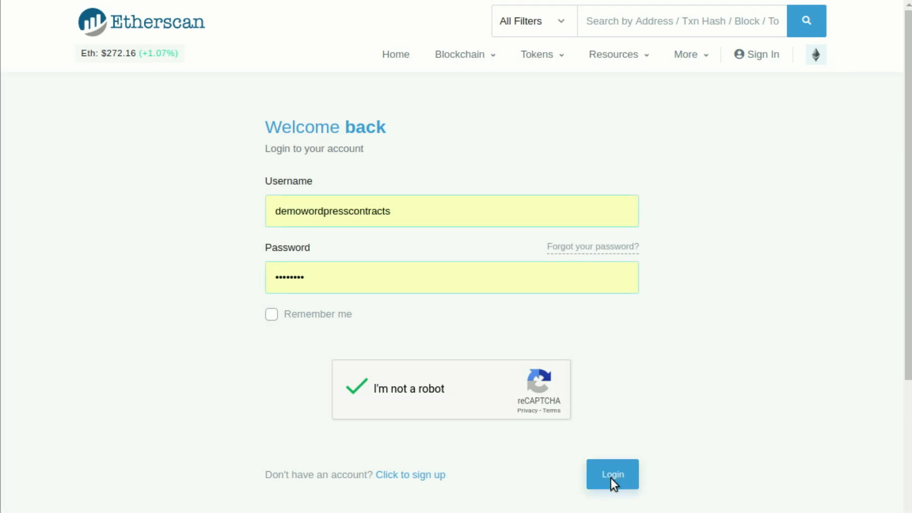
left_click(611, 474)
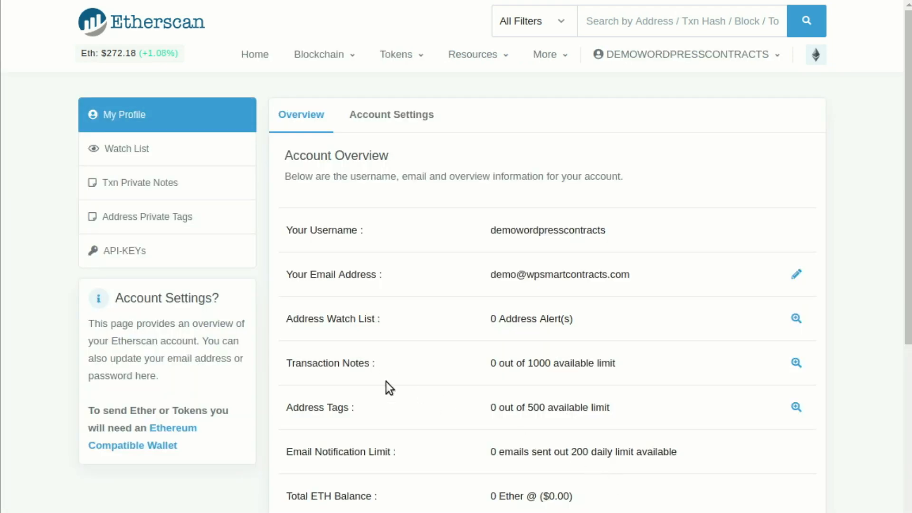
mouse_move(123, 251)
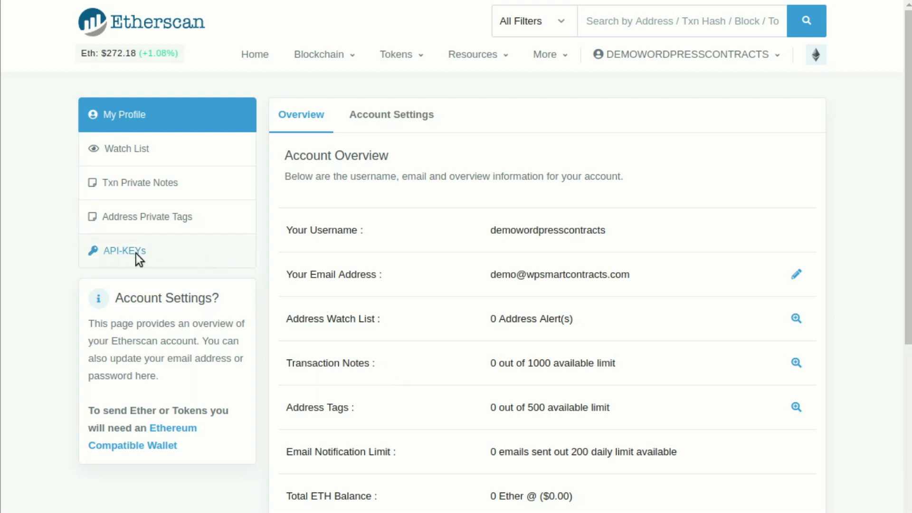
Create a second Etherscan API key token and select a token for copying.
left_click(124, 251)
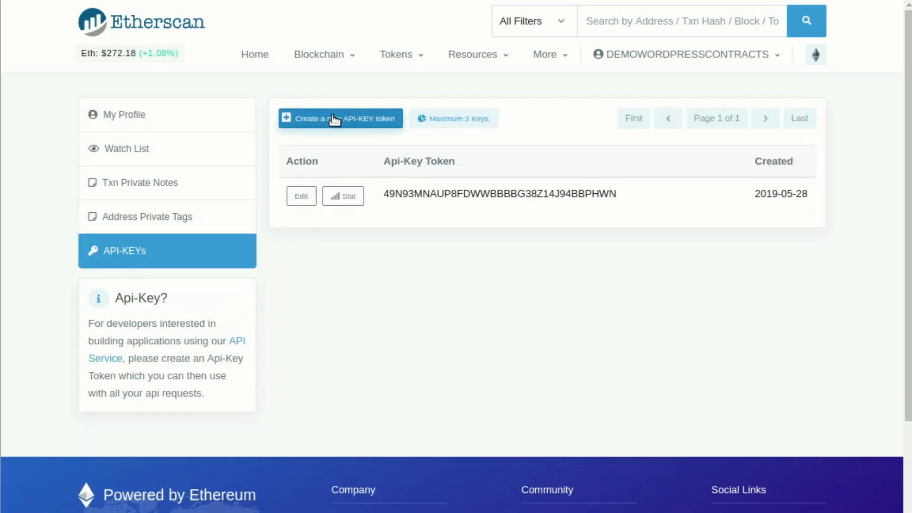
left_click(340, 117)
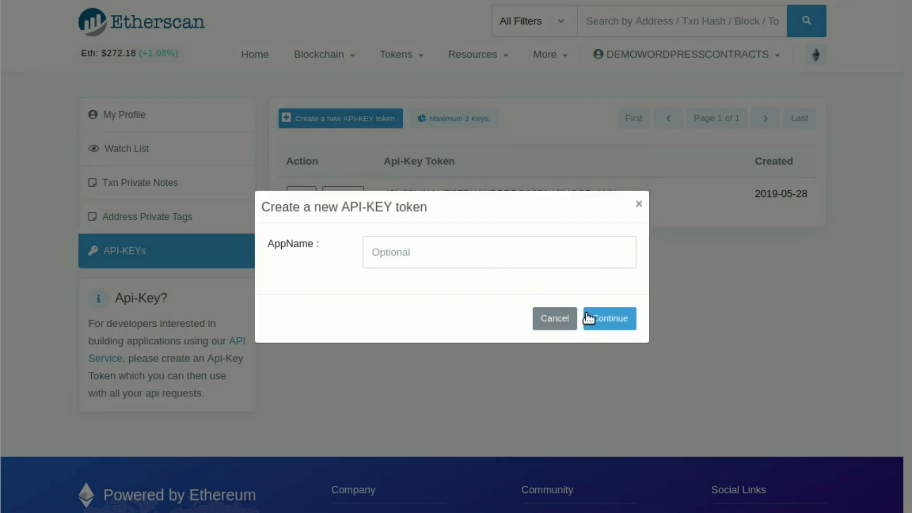
left_click(609, 318)
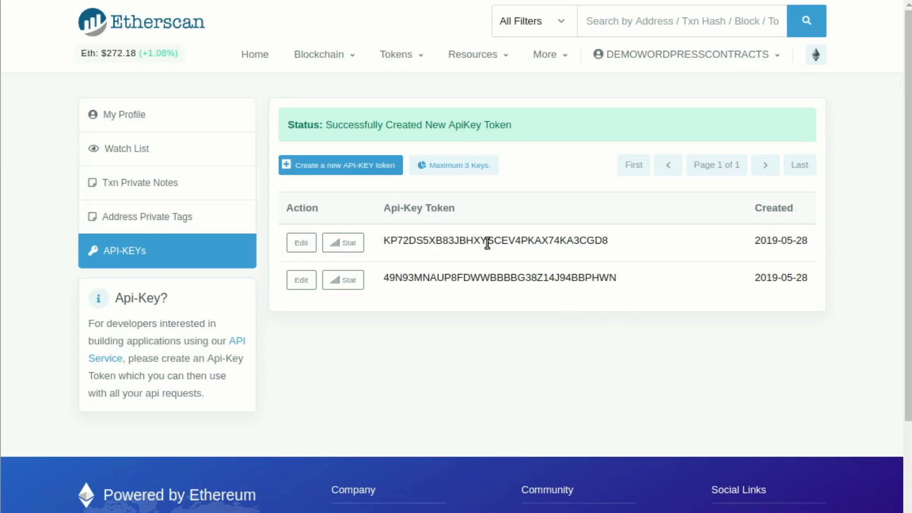
double_click(499, 277)
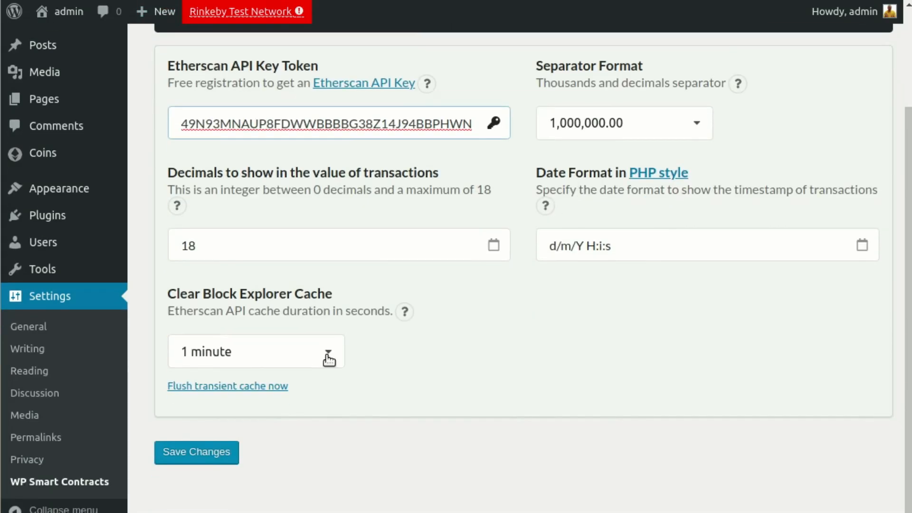
mouse_move(249, 466)
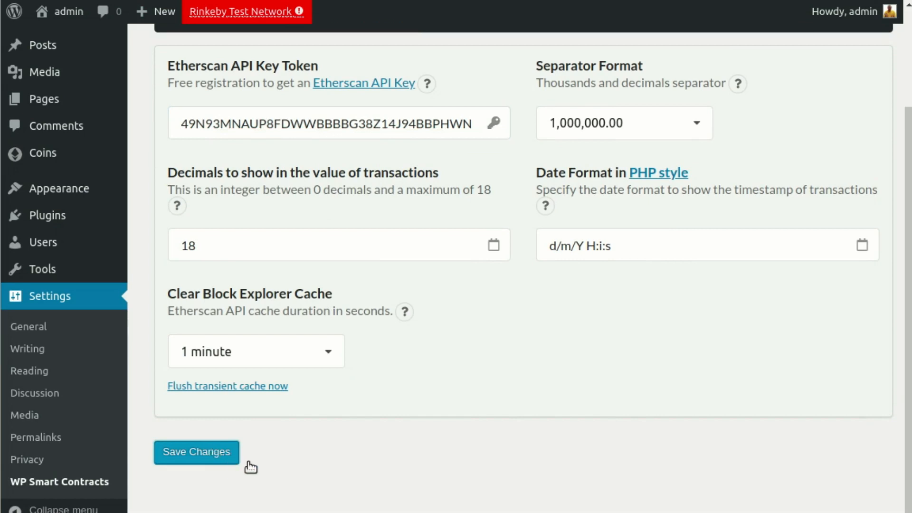
Save the WP Smart Contracts settings with the pasted Etherscan API key token.
left_click(196, 452)
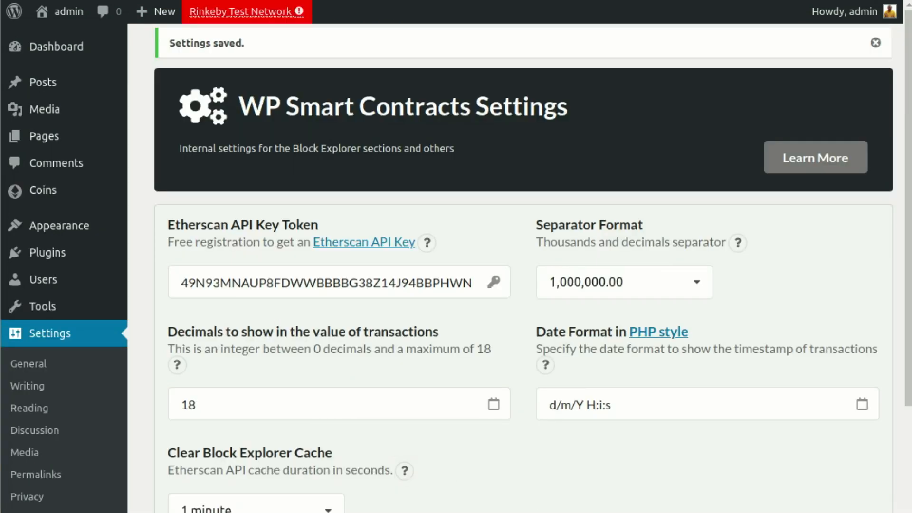